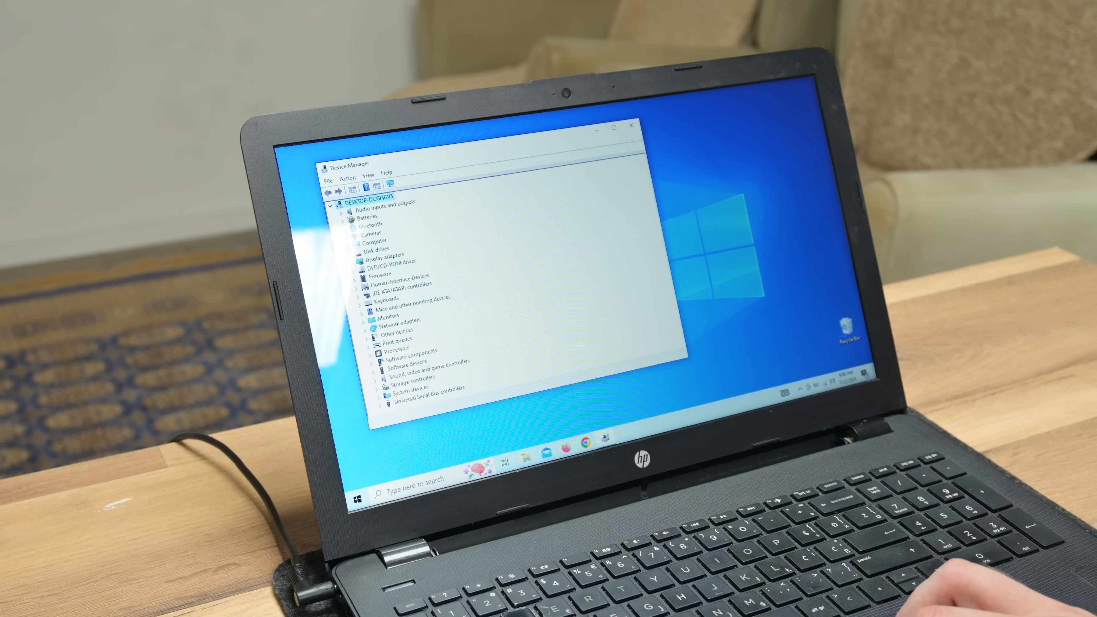
# Show Intel(R) HD Graphics 520 under Display adapters, then search Google for 'cat and andrew'
pyautogui.click(361, 258)
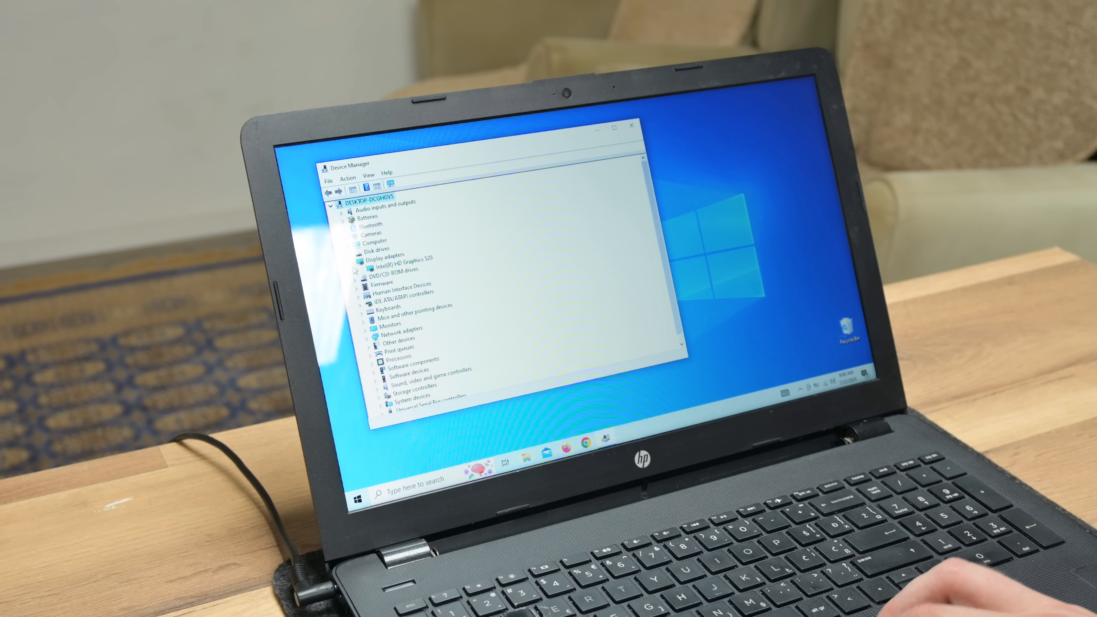
pyautogui.click(399, 268)
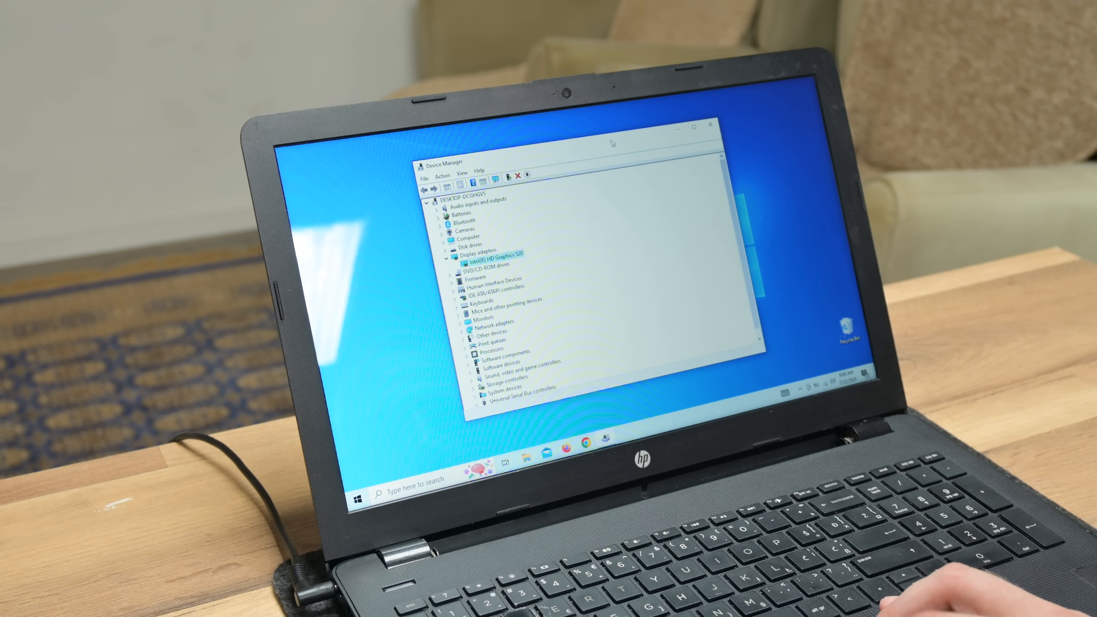
pyautogui.write('cat and andrew')
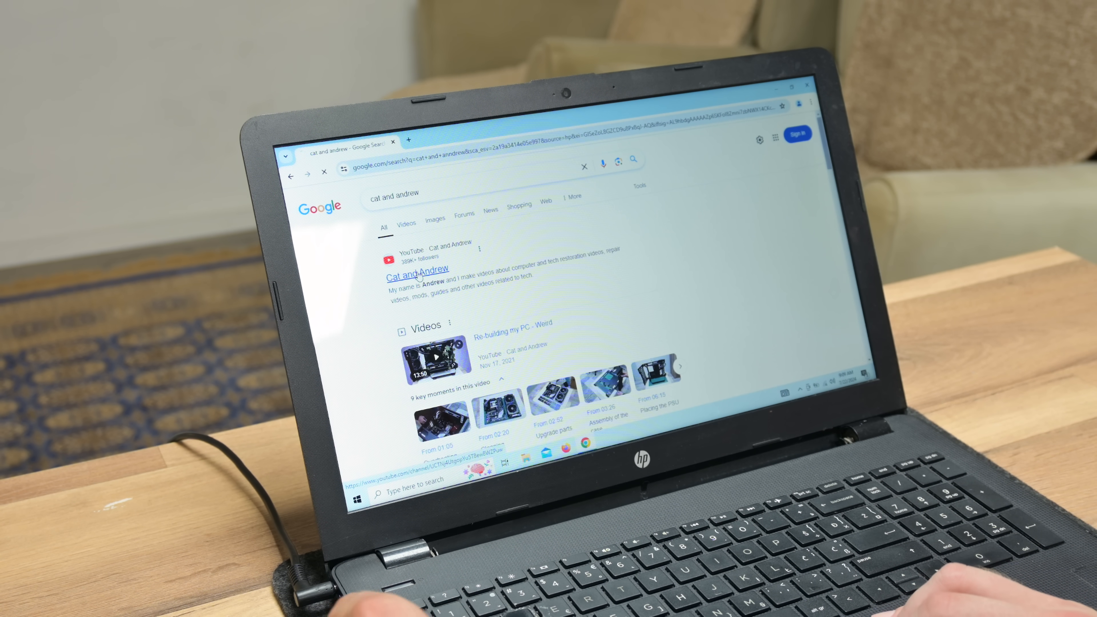
# Open the Cat and Andrew YouTube channel from the results and scroll through its videos
pyautogui.click(416, 269)
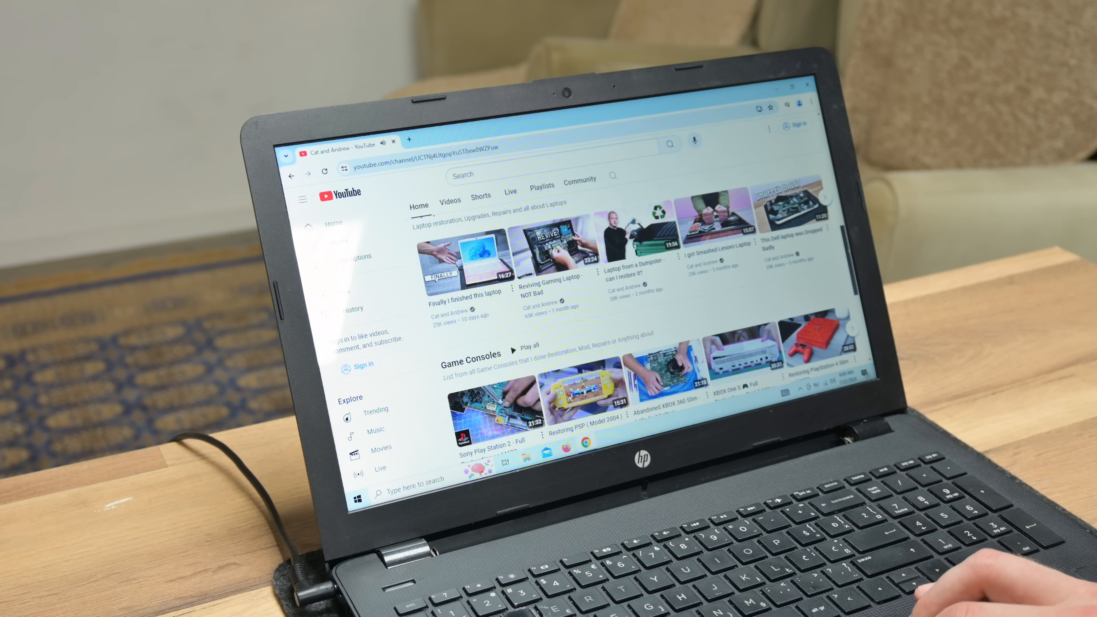
pyautogui.scroll(-3)
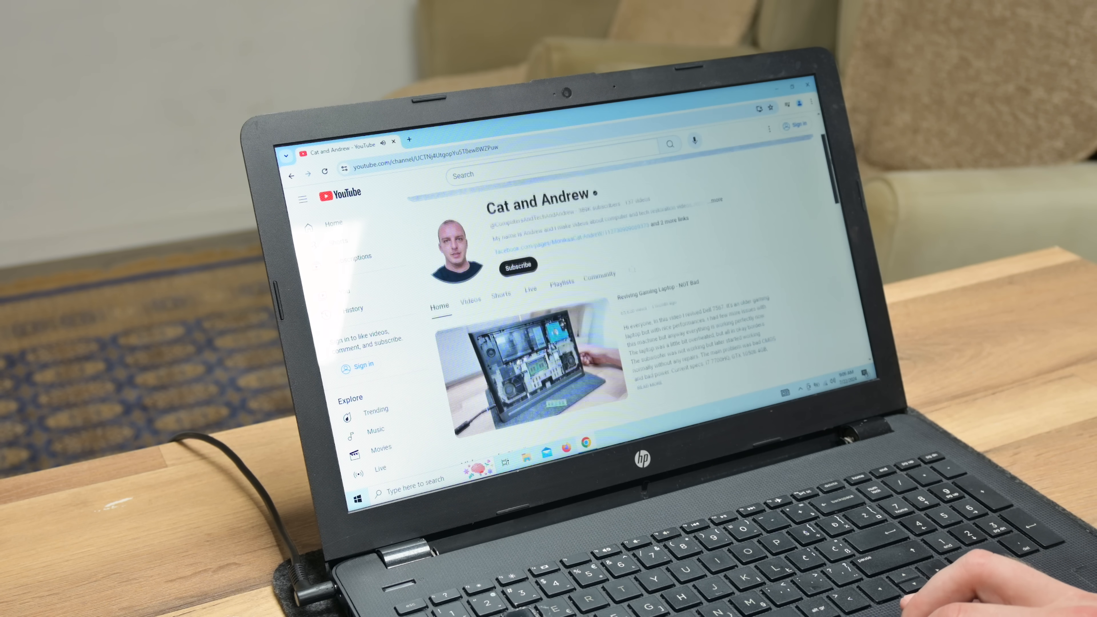
pyautogui.scroll(-3)
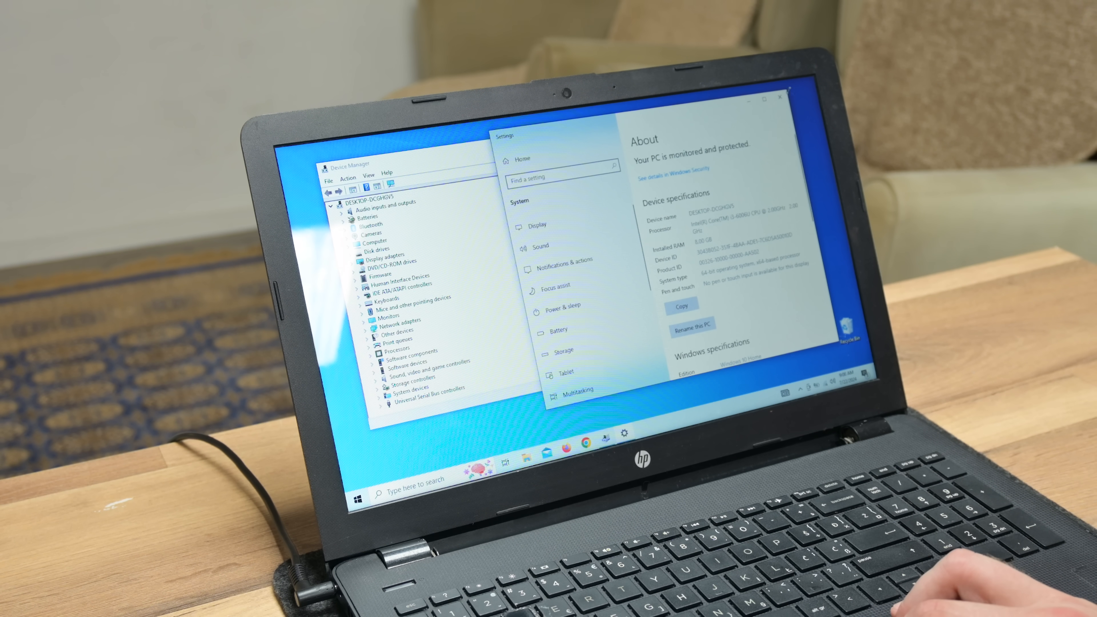
# Close the Settings About window and Device Manager to leave the empty desktop
pyautogui.click(773, 99)
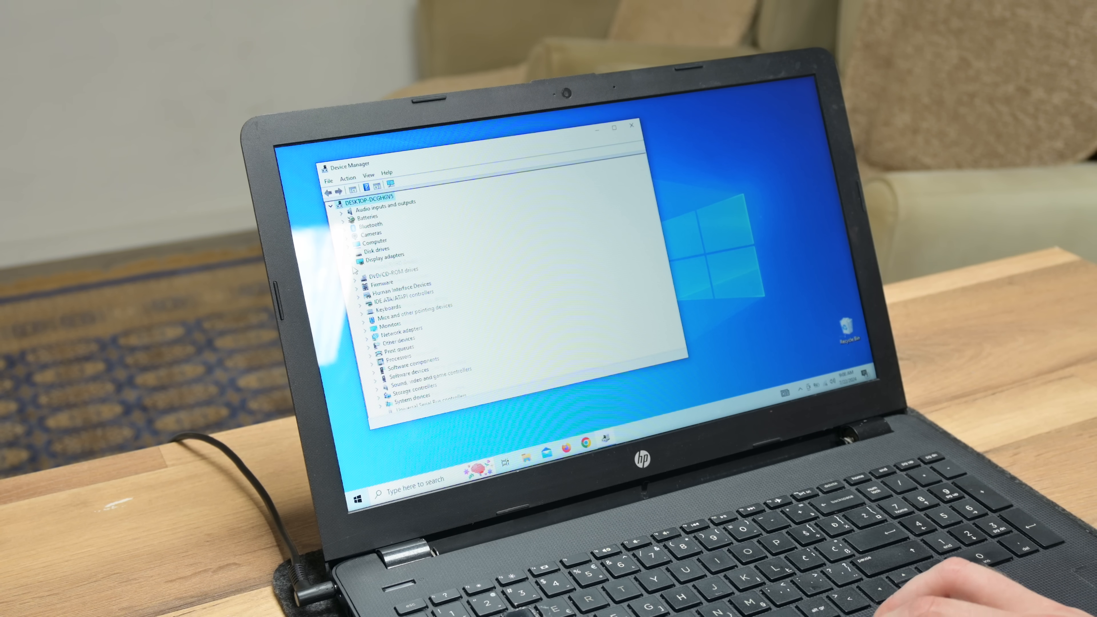
pyautogui.click(361, 253)
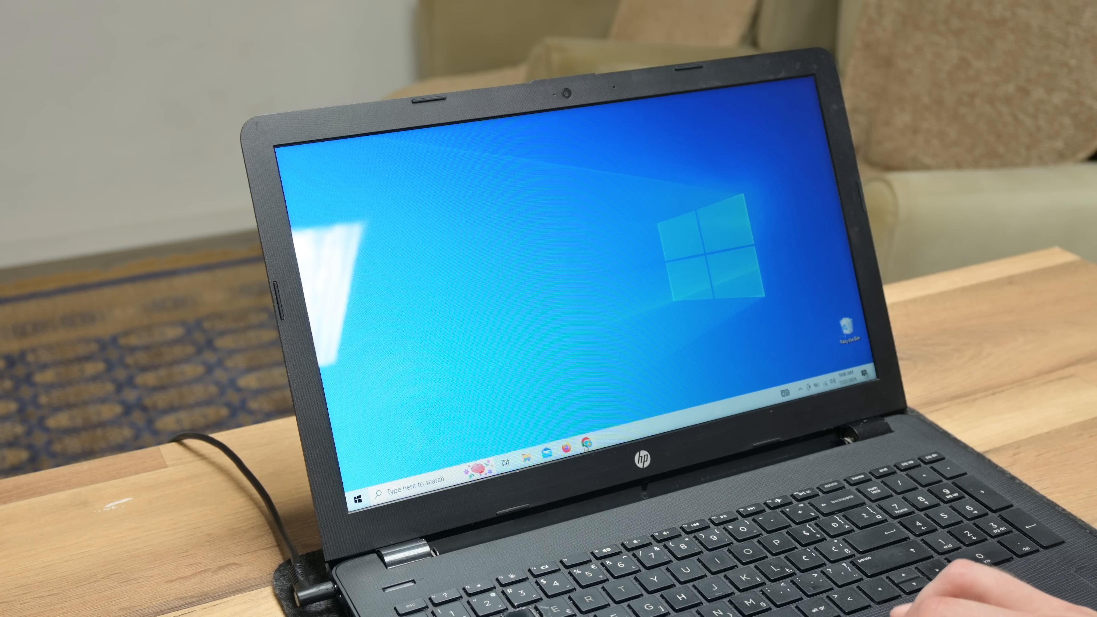
# Launch Chrome, search Google for 'cat and andrew' and open the channel result
pyautogui.click(585, 445)
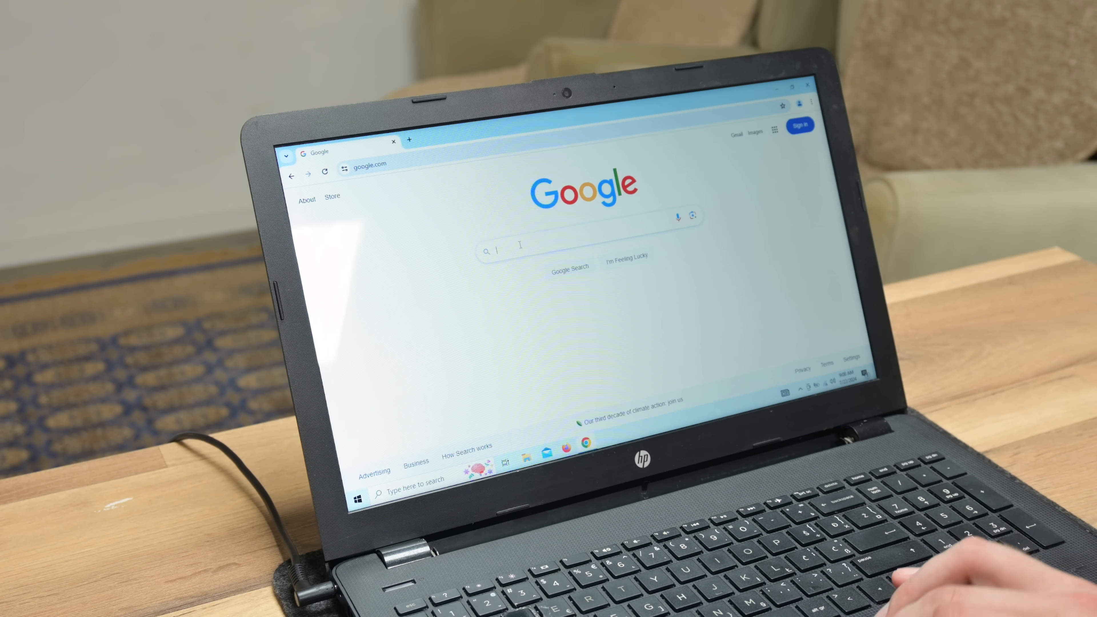
pyautogui.write('cat and an')
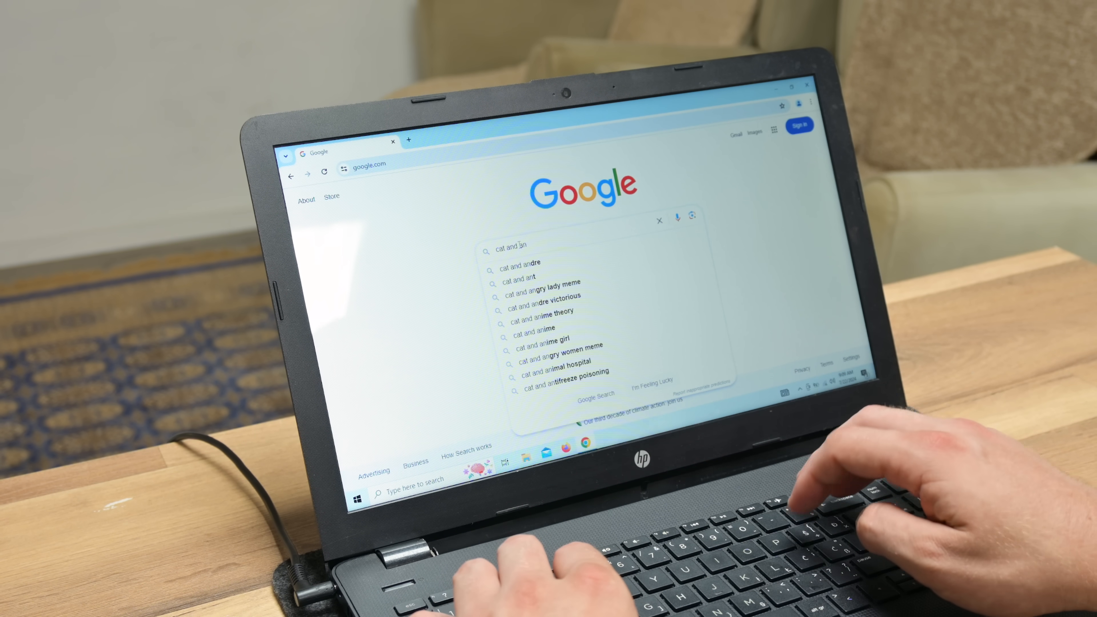
pyautogui.write('drew')
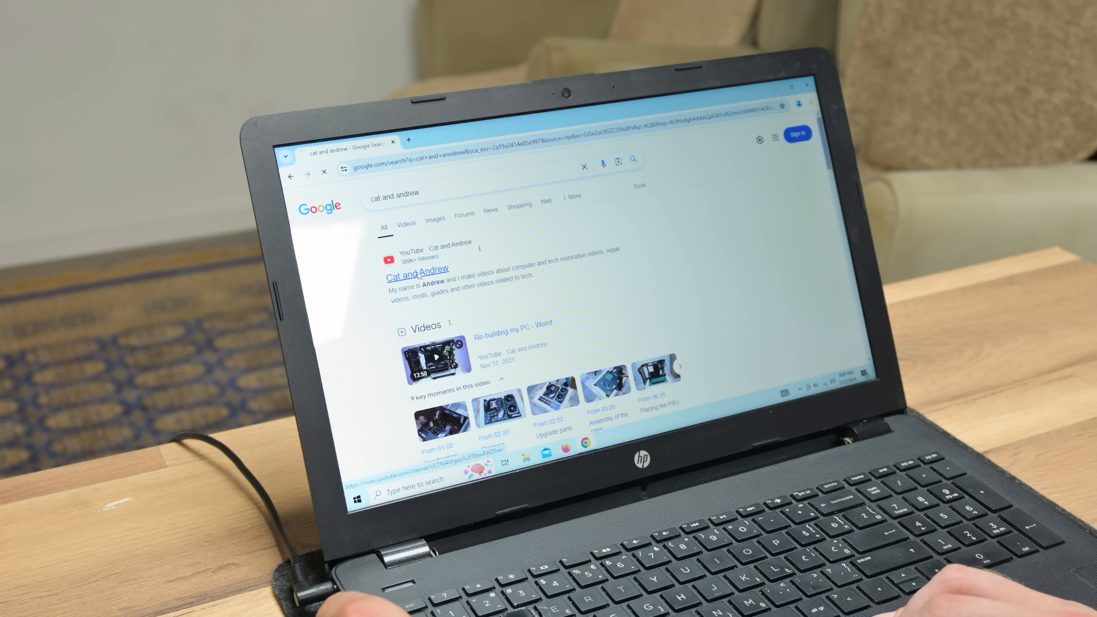
pyautogui.click(416, 270)
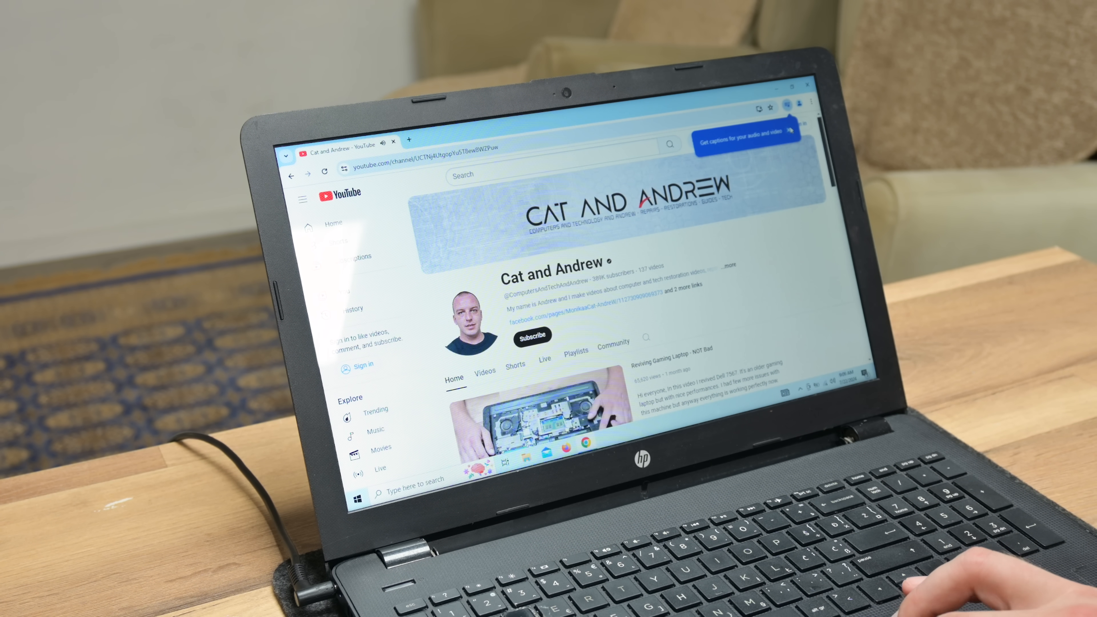
# Scroll down the channel home page through its Game Consoles video rows
pyautogui.scroll(-3)
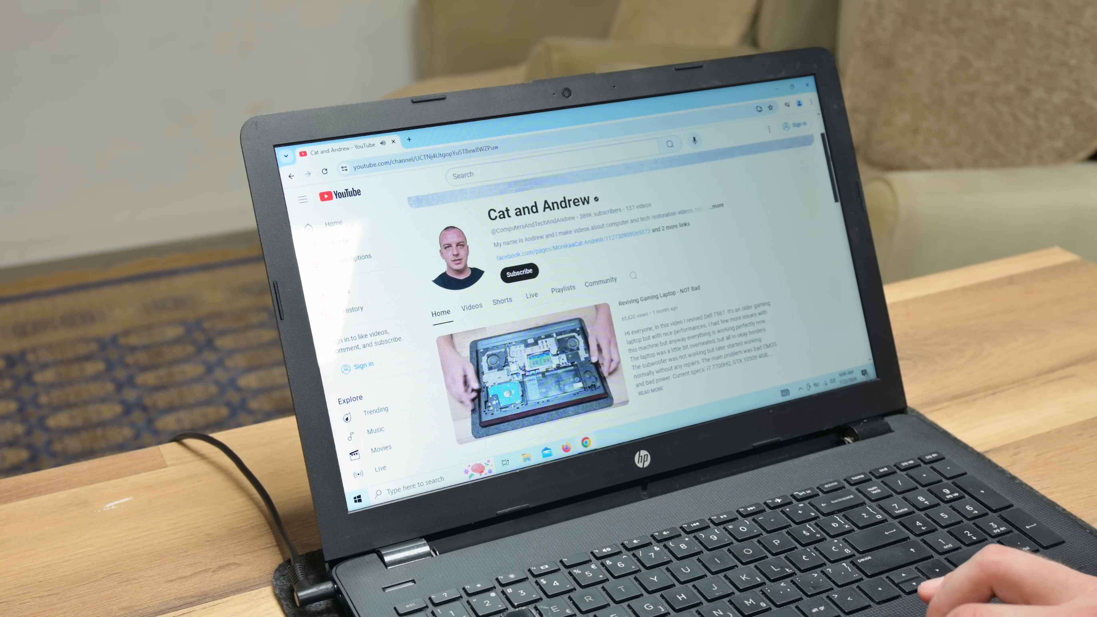
pyautogui.scroll(-3)
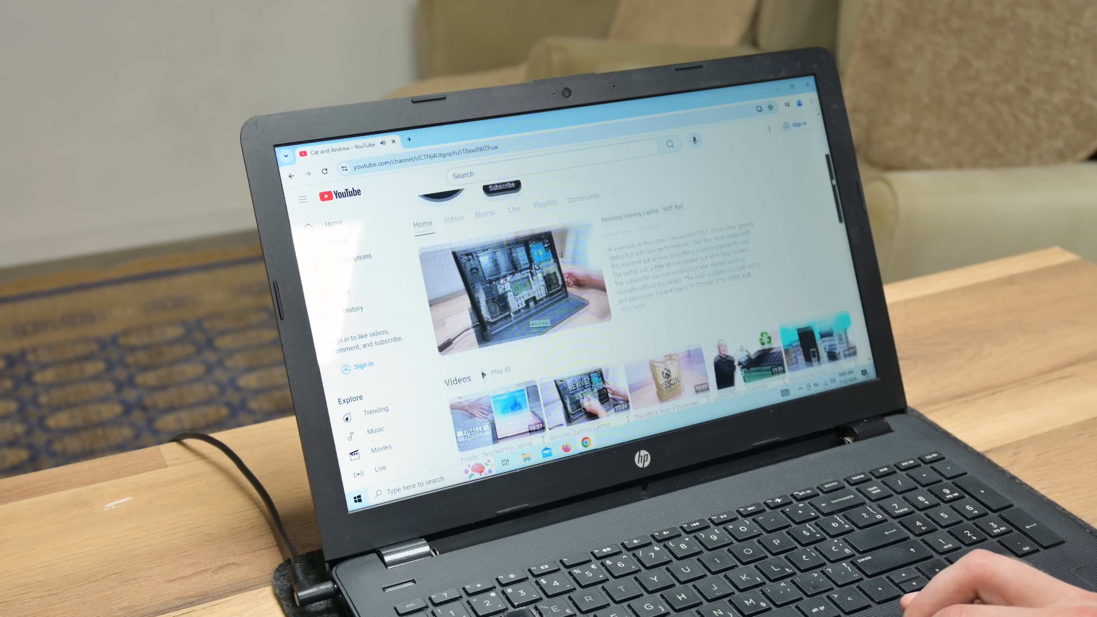
pyautogui.scroll(-3)
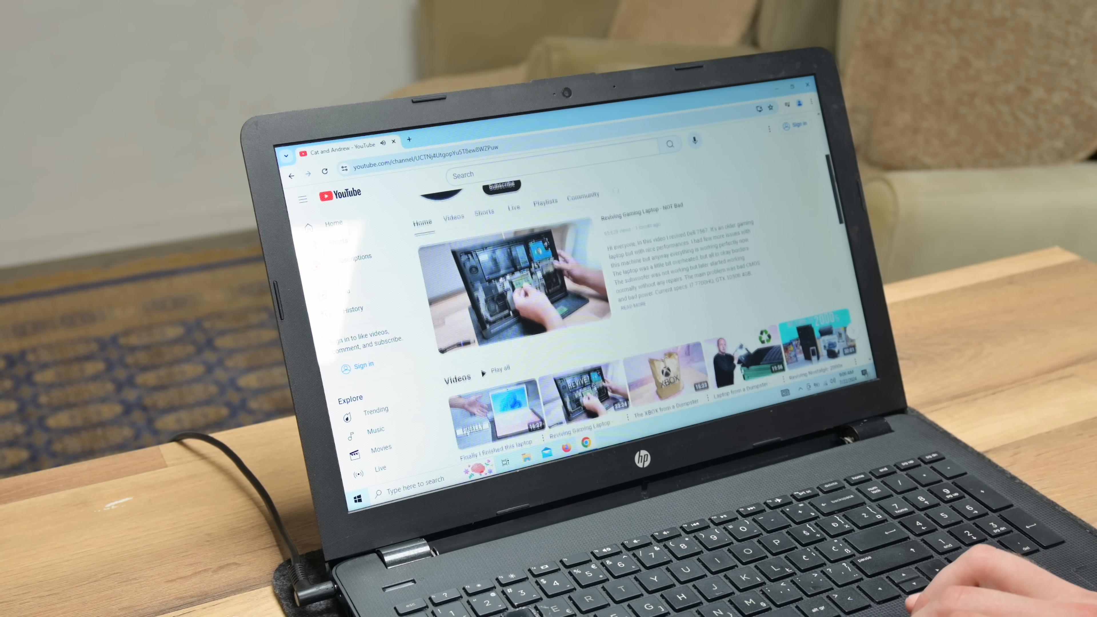
pyautogui.scroll(-3)
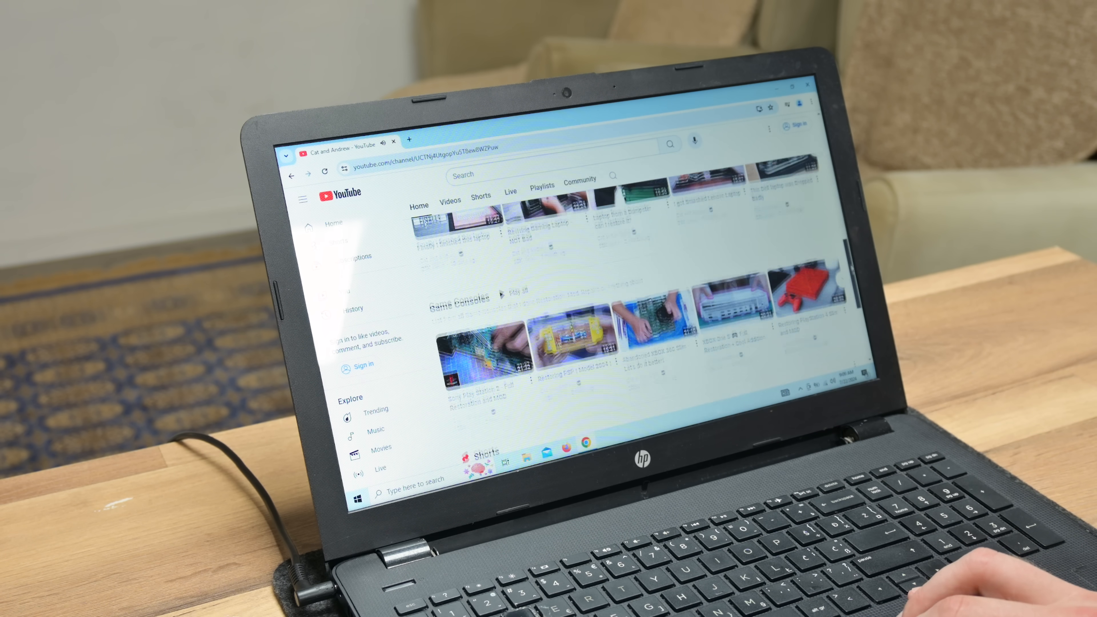